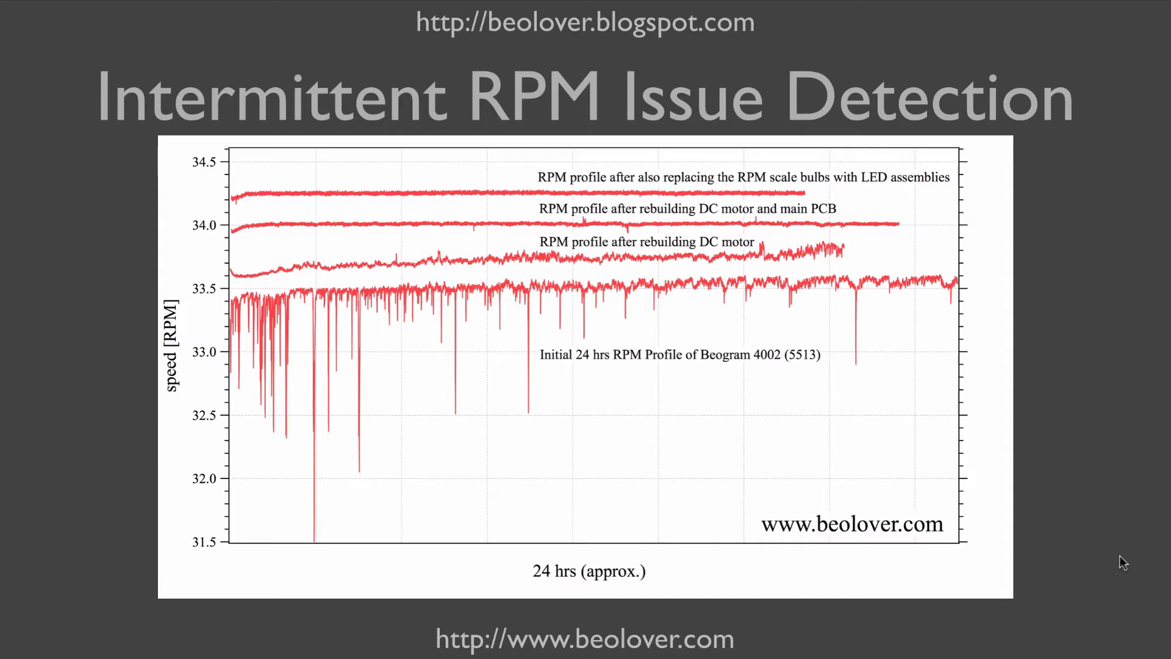
mouse_move(530, 581)
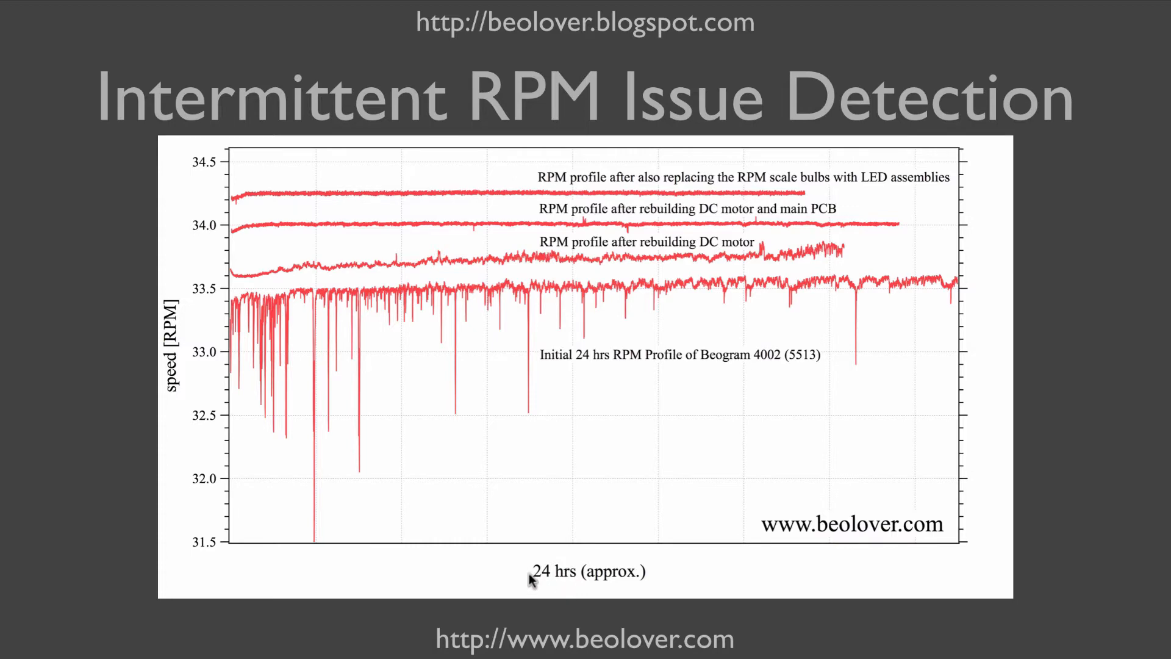
mouse_move(358, 359)
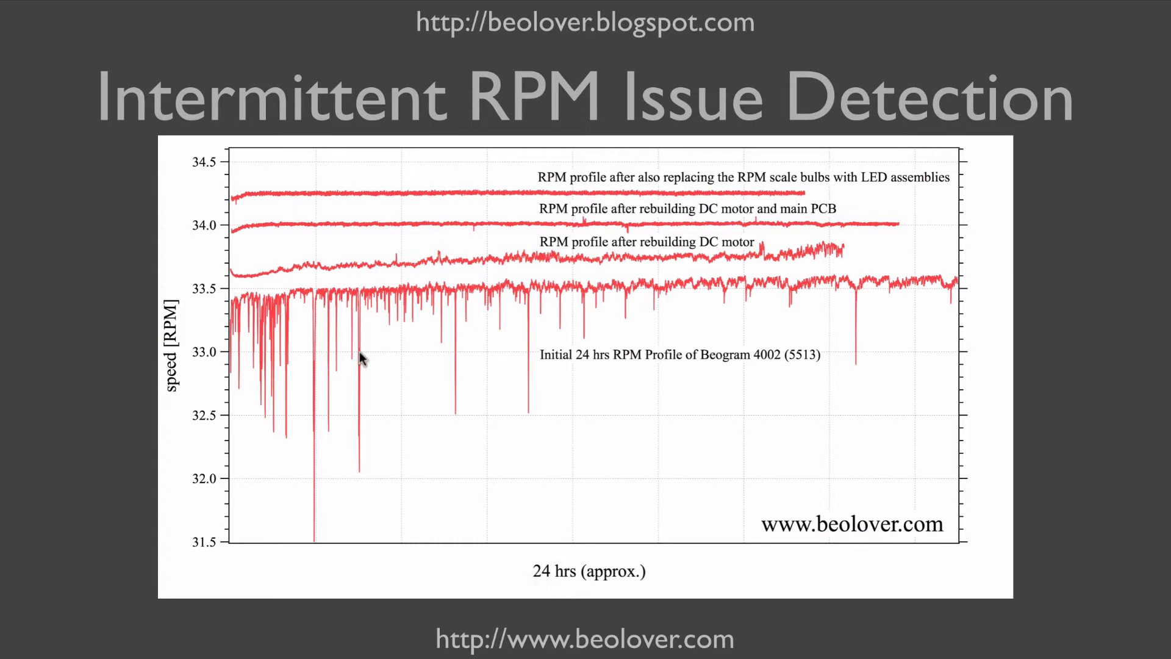
mouse_move(344, 310)
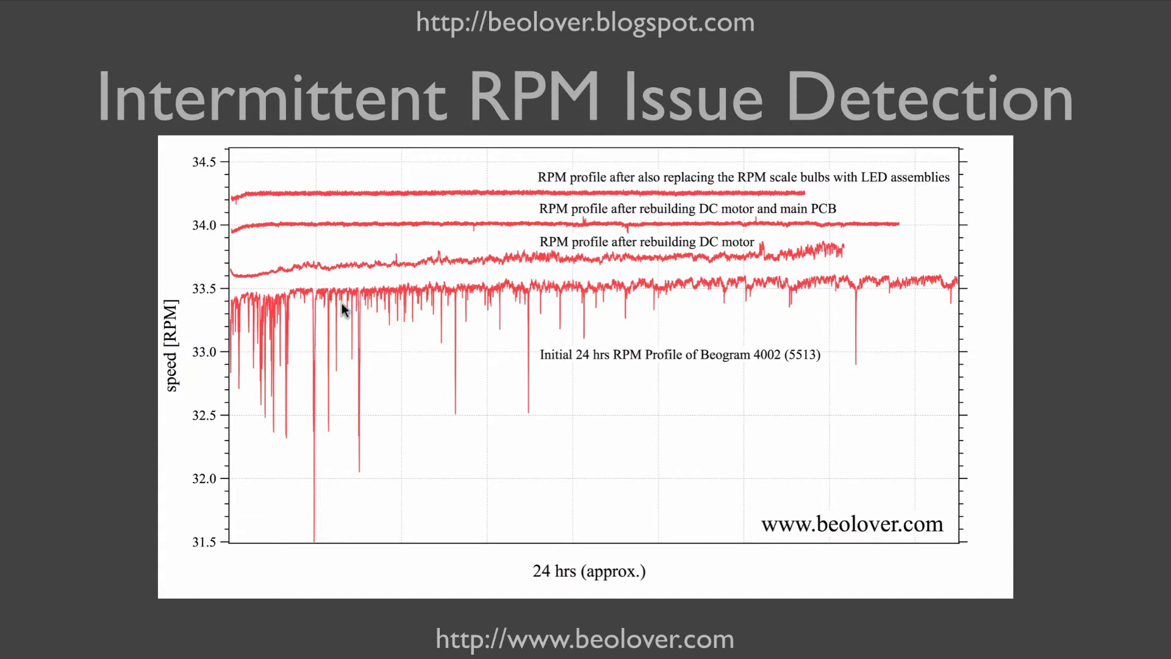
mouse_move(302, 525)
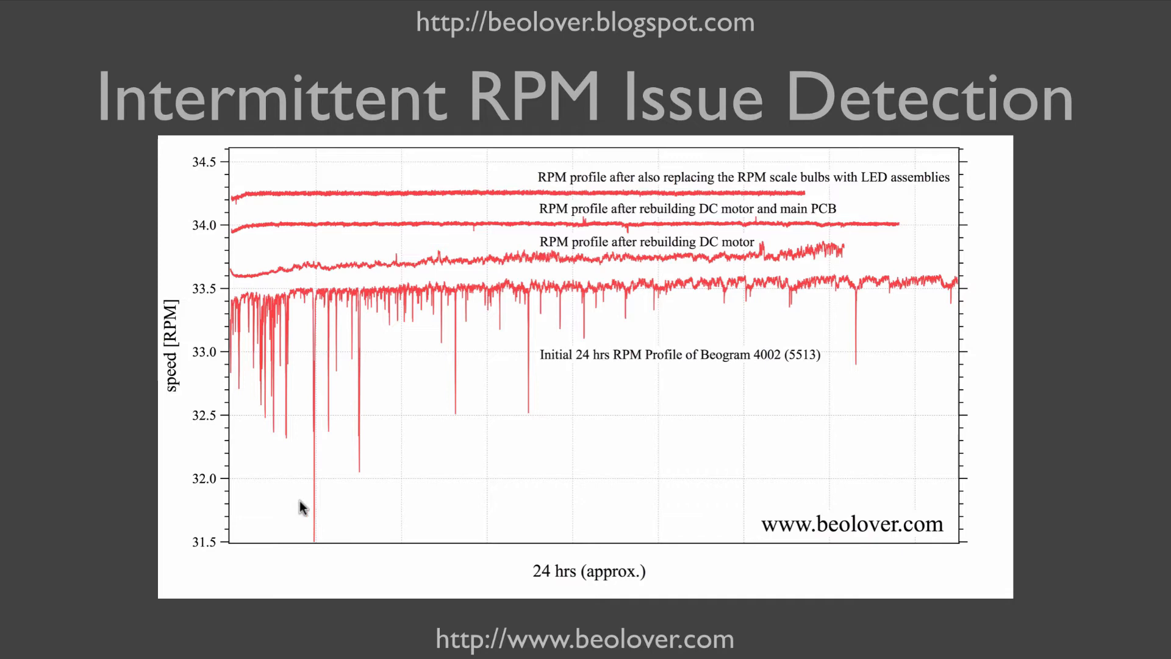
mouse_move(303, 333)
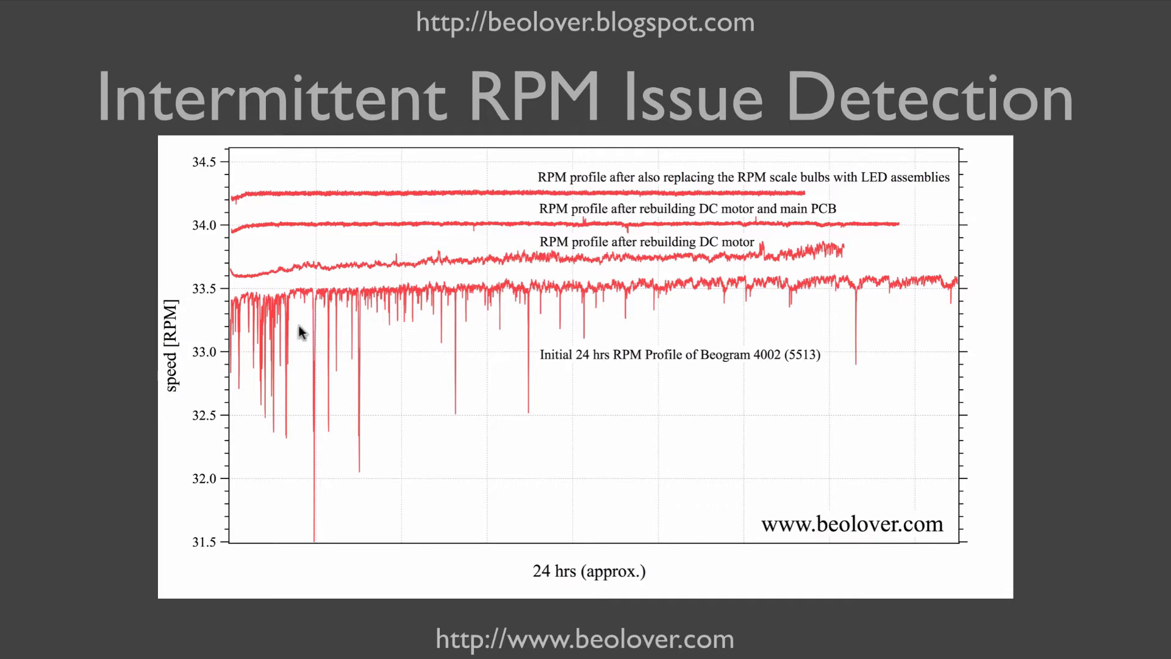
mouse_move(380, 336)
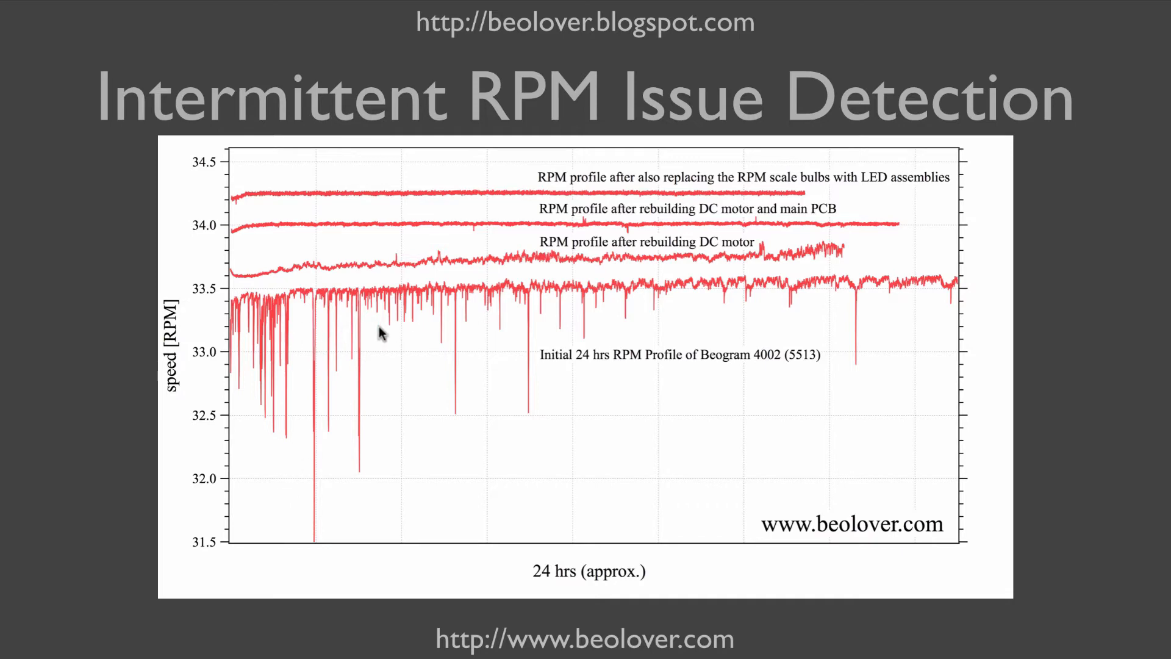
mouse_move(485, 268)
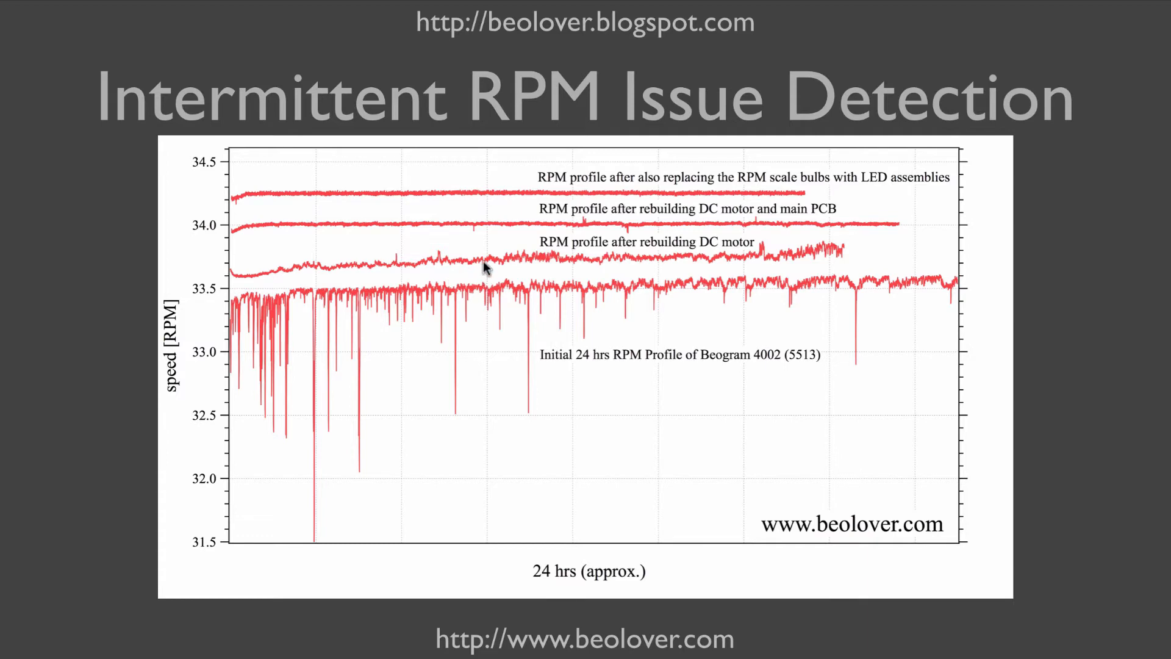
mouse_move(474, 232)
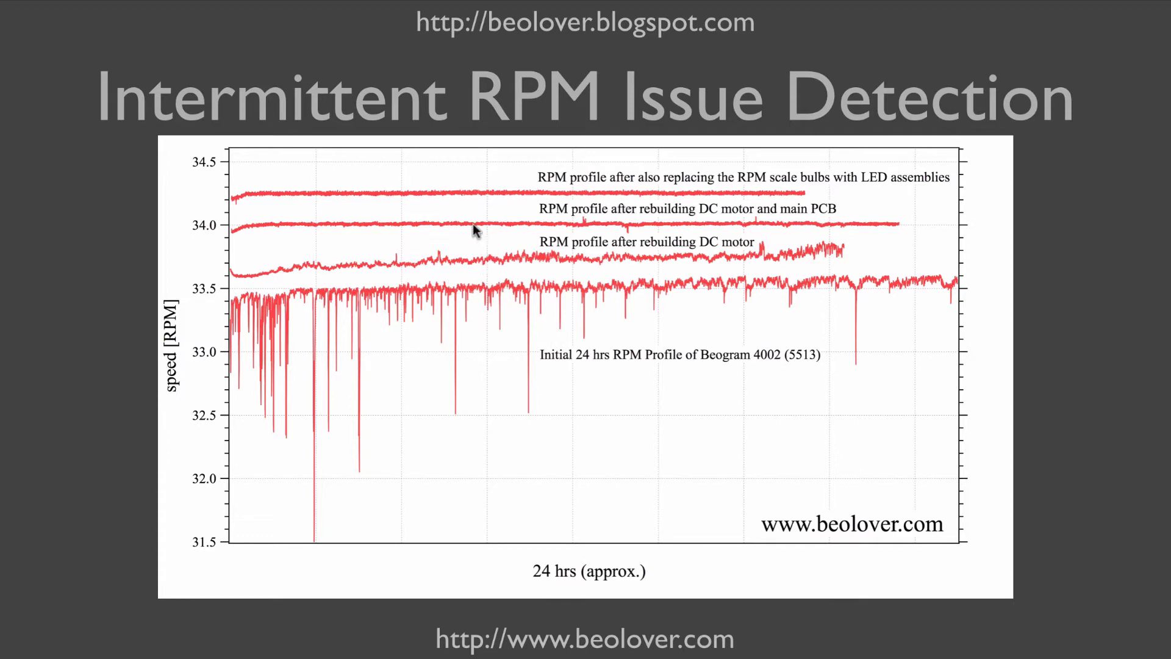
mouse_move(495, 226)
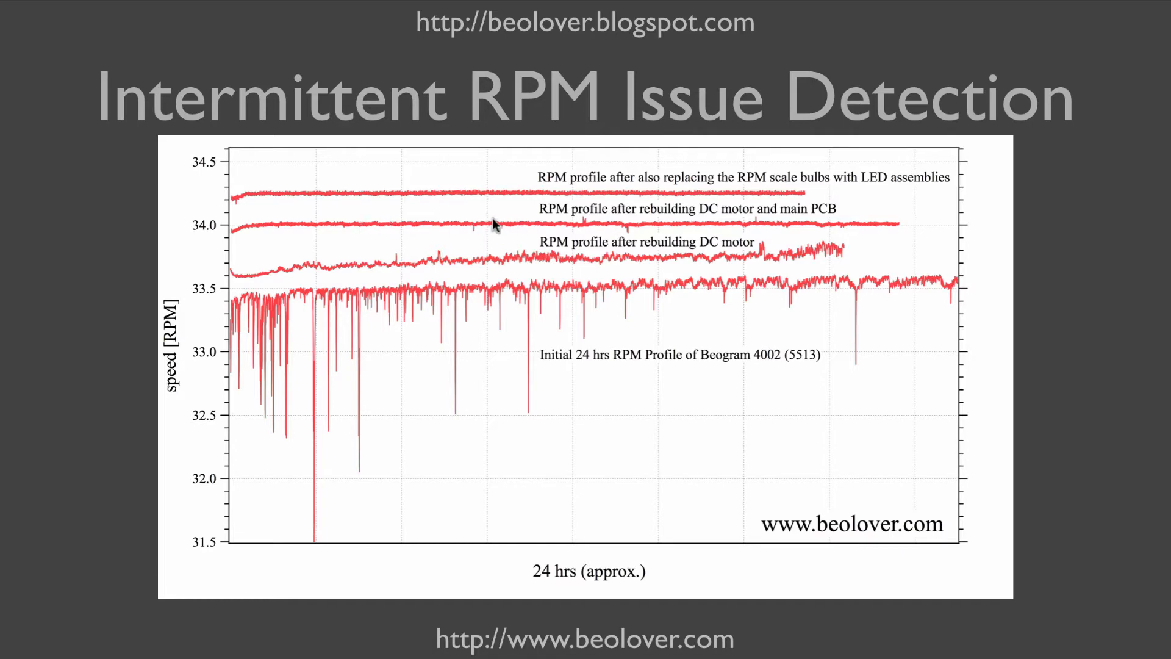
mouse_move(534, 199)
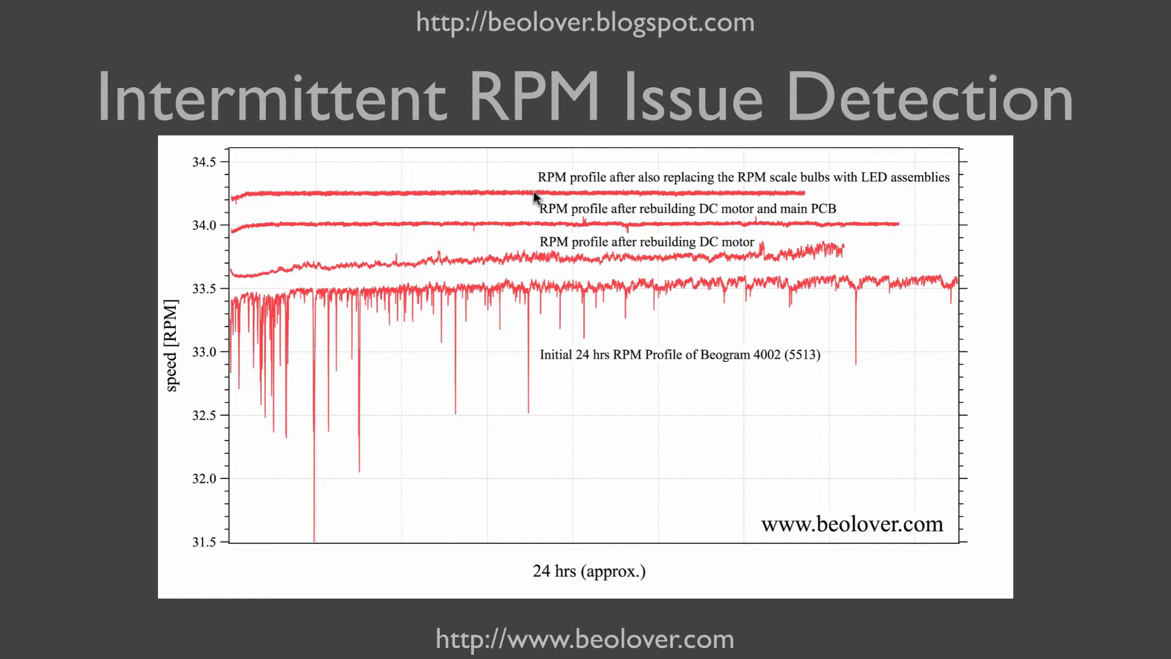
mouse_move(615, 206)
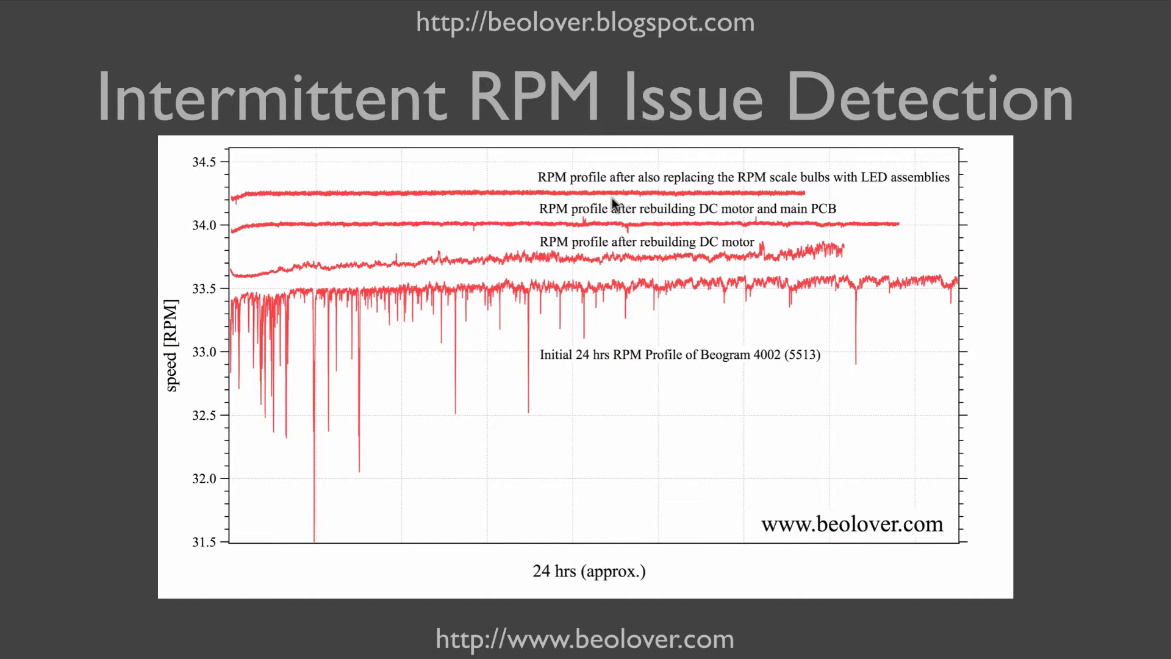
mouse_move(513, 197)
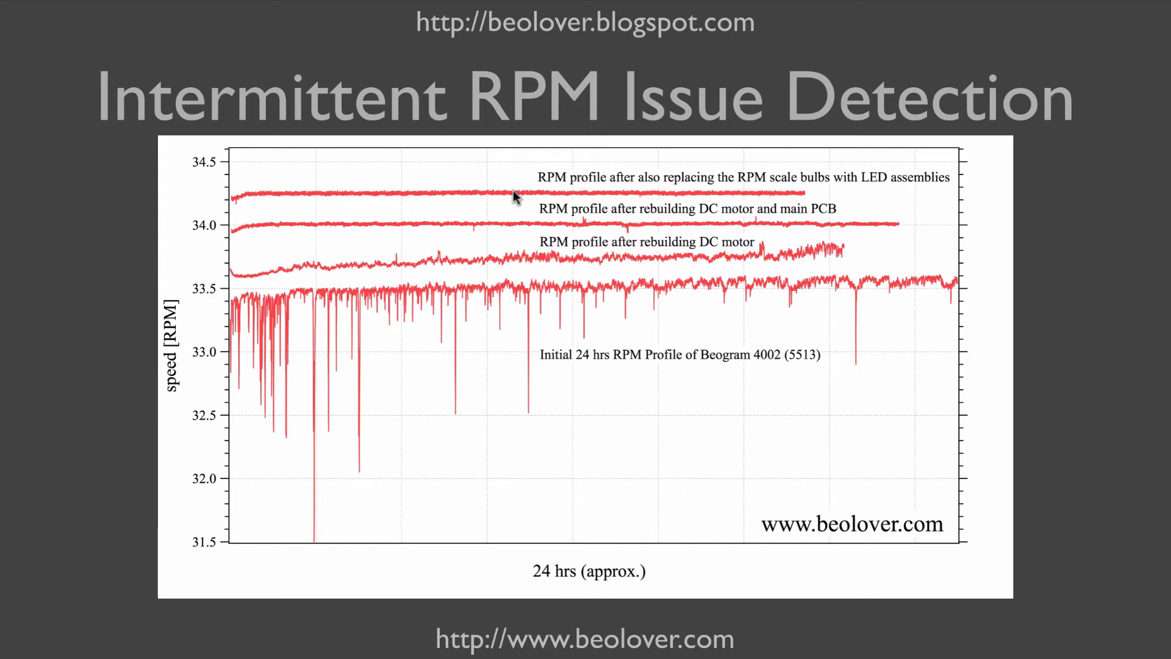
mouse_move(439, 203)
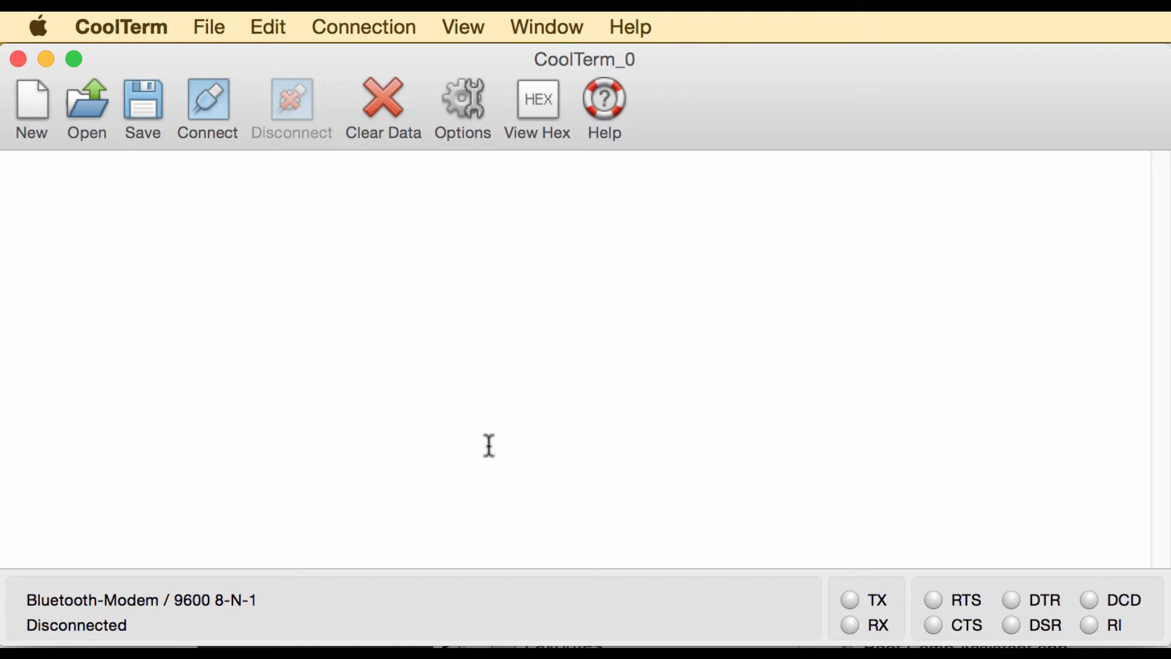
mouse_move(294, 319)
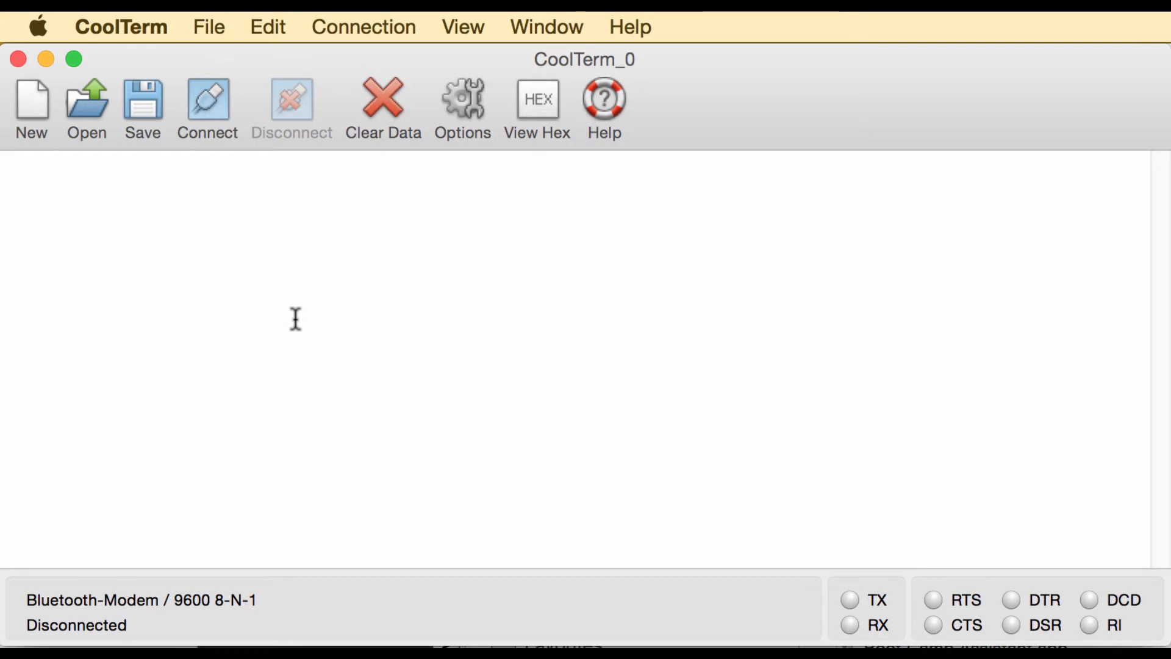
mouse_move(294, 313)
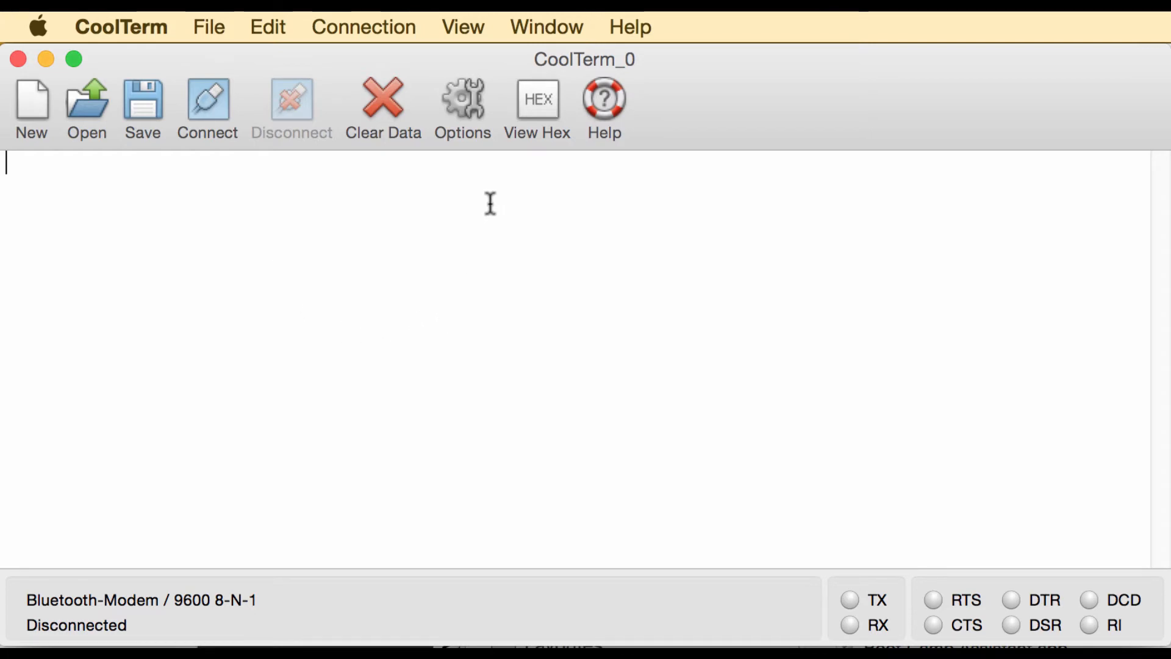
Step: Bring up the Serial Port Options from the CoolTerm toolbar
click(462, 100)
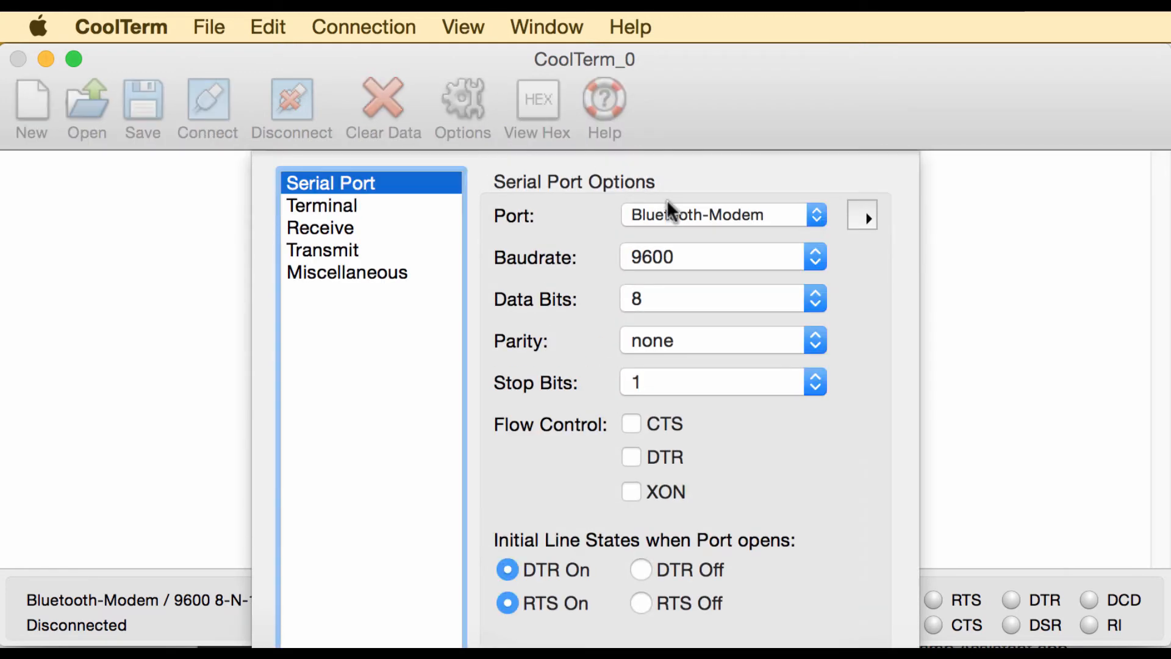
Step: Set the port to wchusbserial1450 at 115200 baud and apply with OK
click(720, 213)
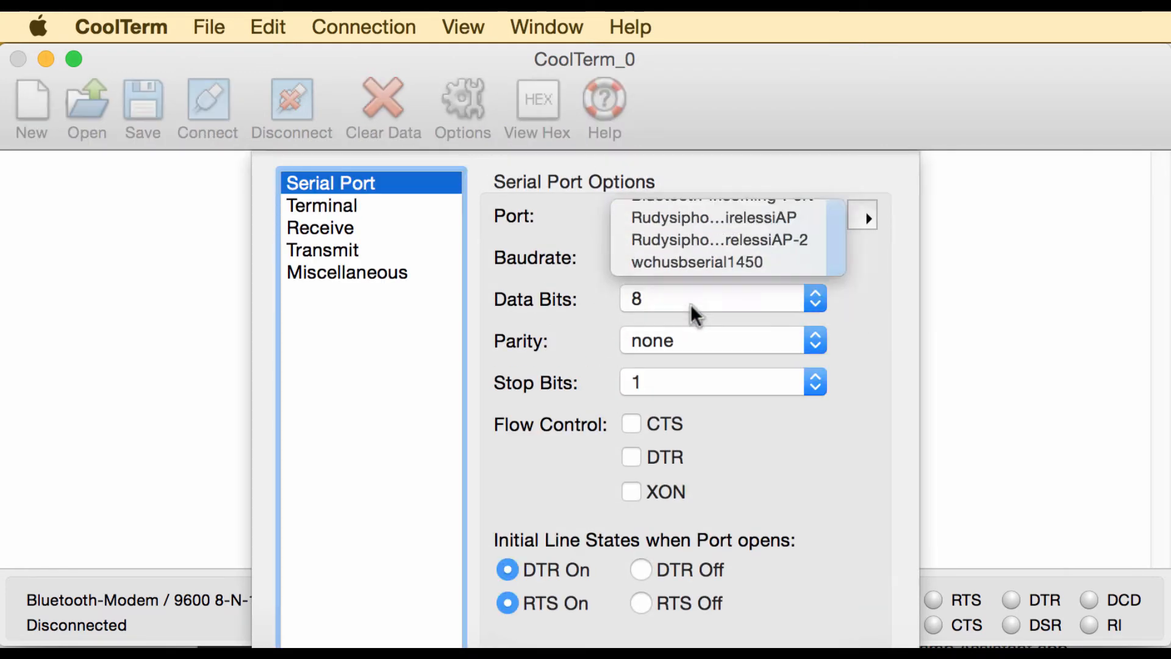
click(711, 262)
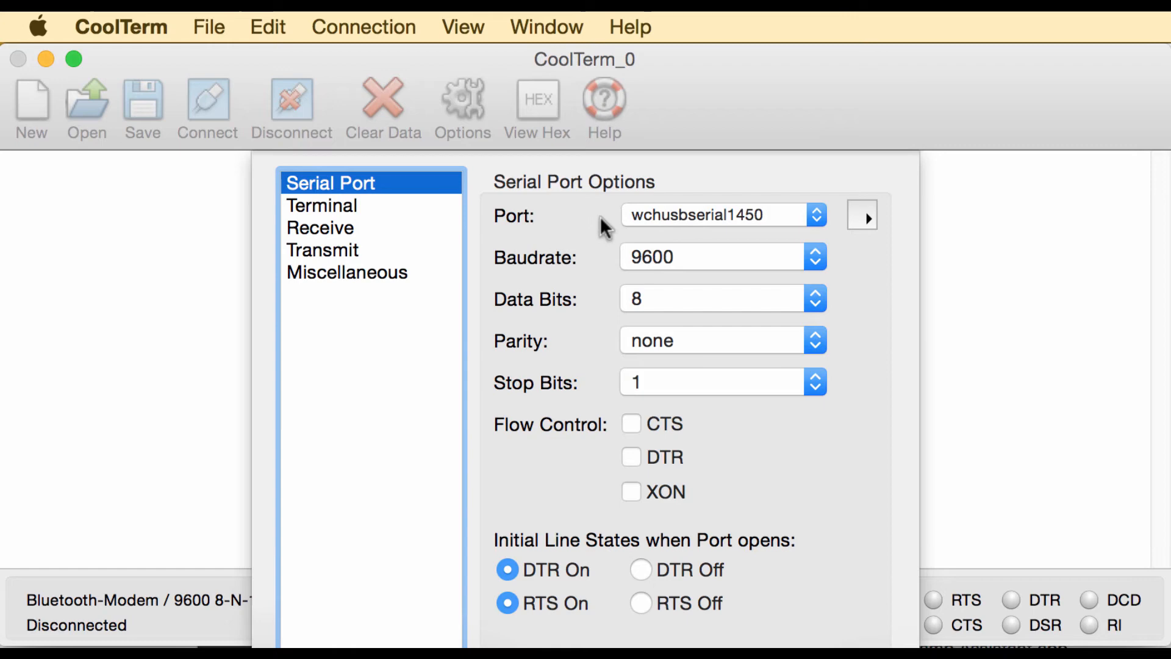
mouse_move(571, 227)
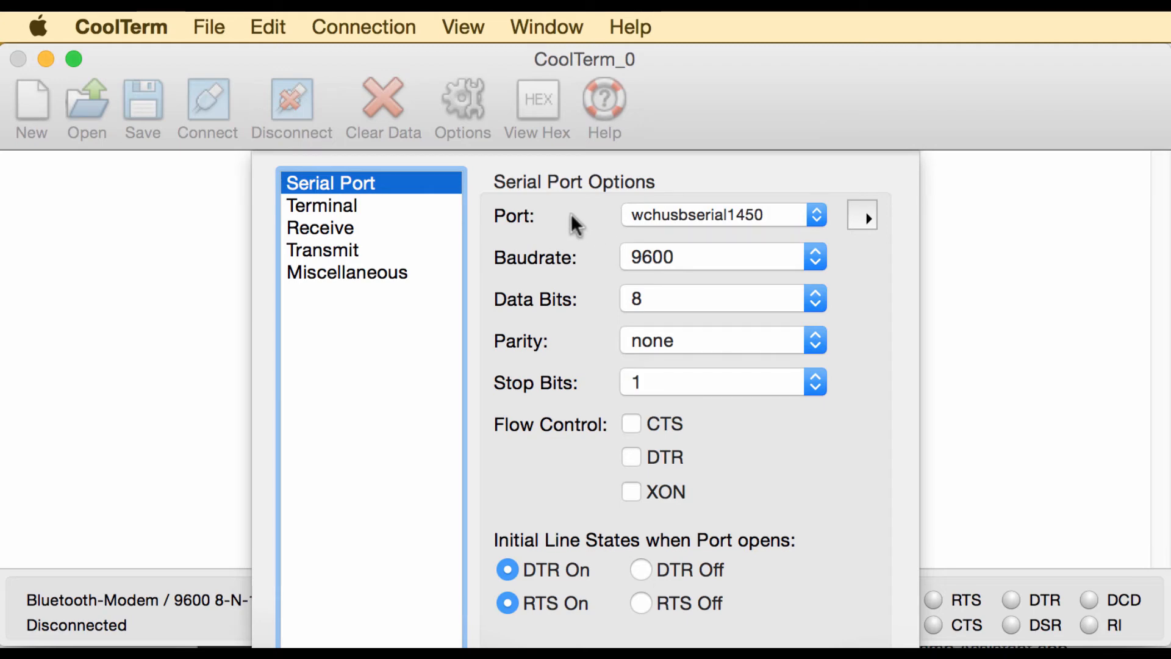
mouse_move(573, 224)
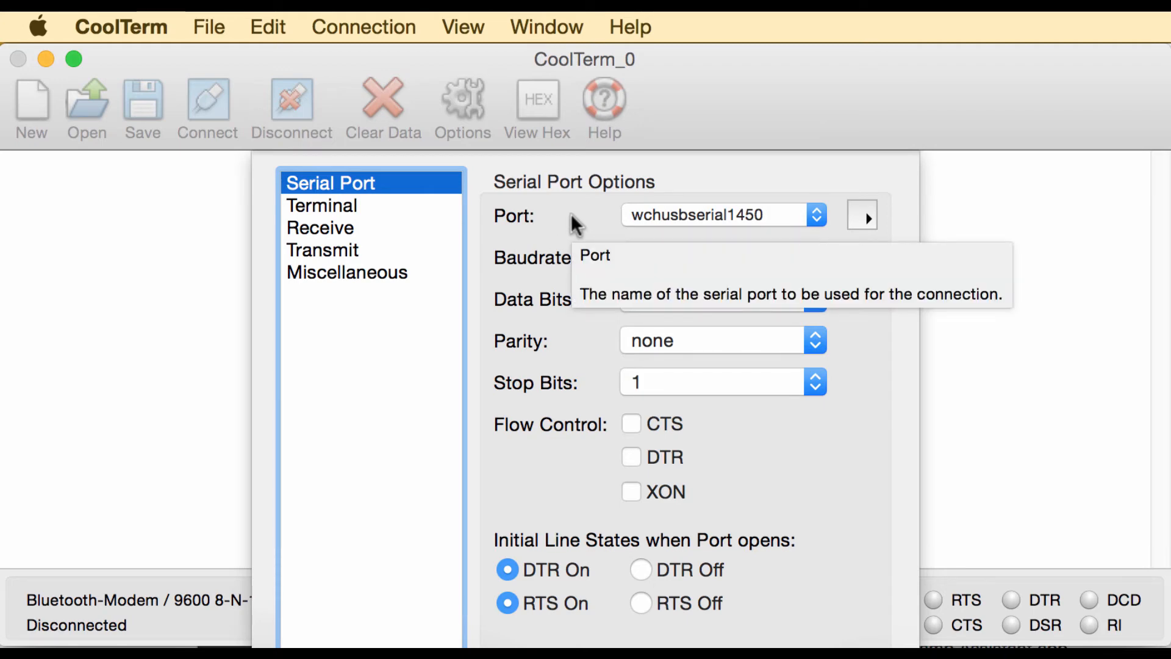
mouse_move(697, 272)
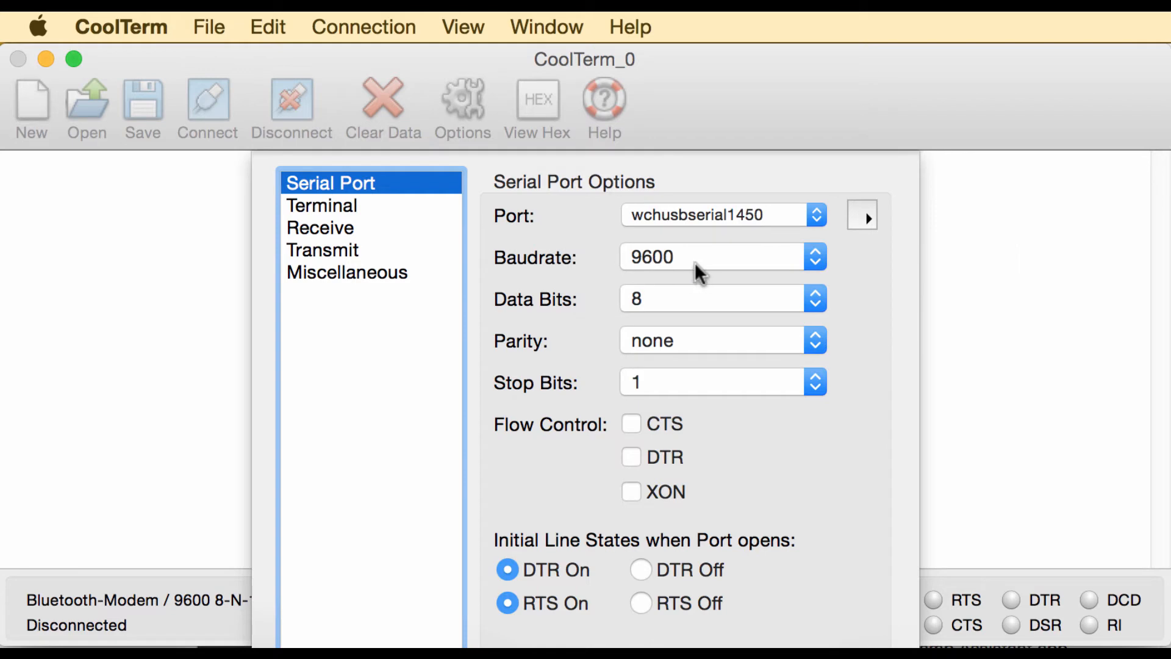
click(720, 256)
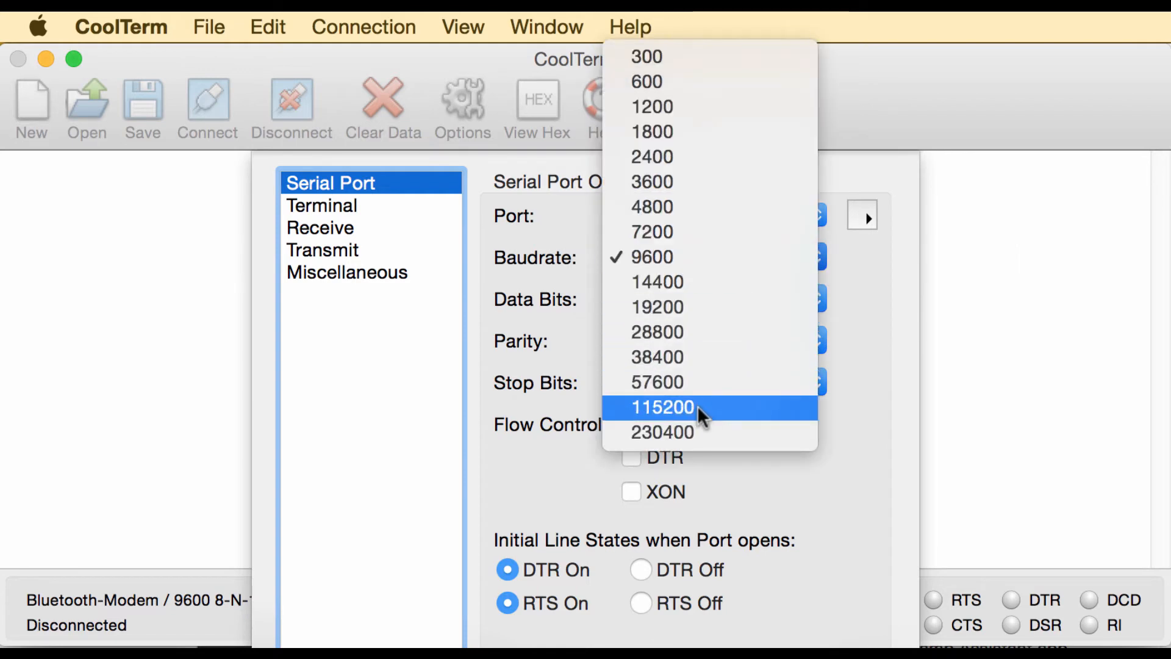
click(661, 407)
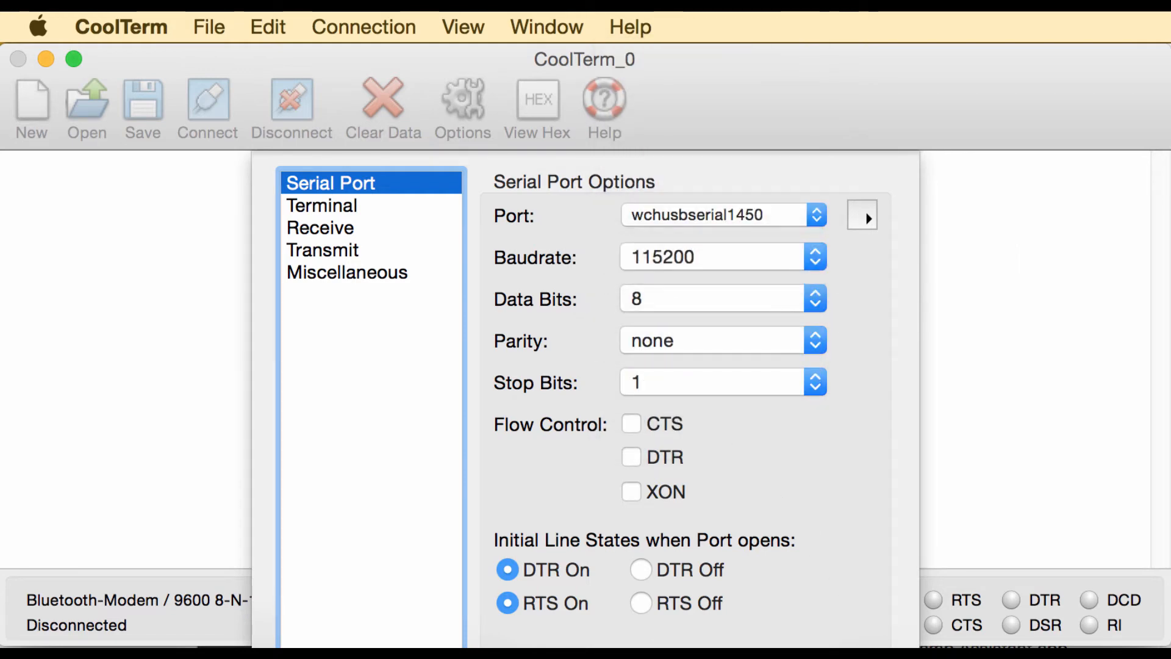
click(207, 107)
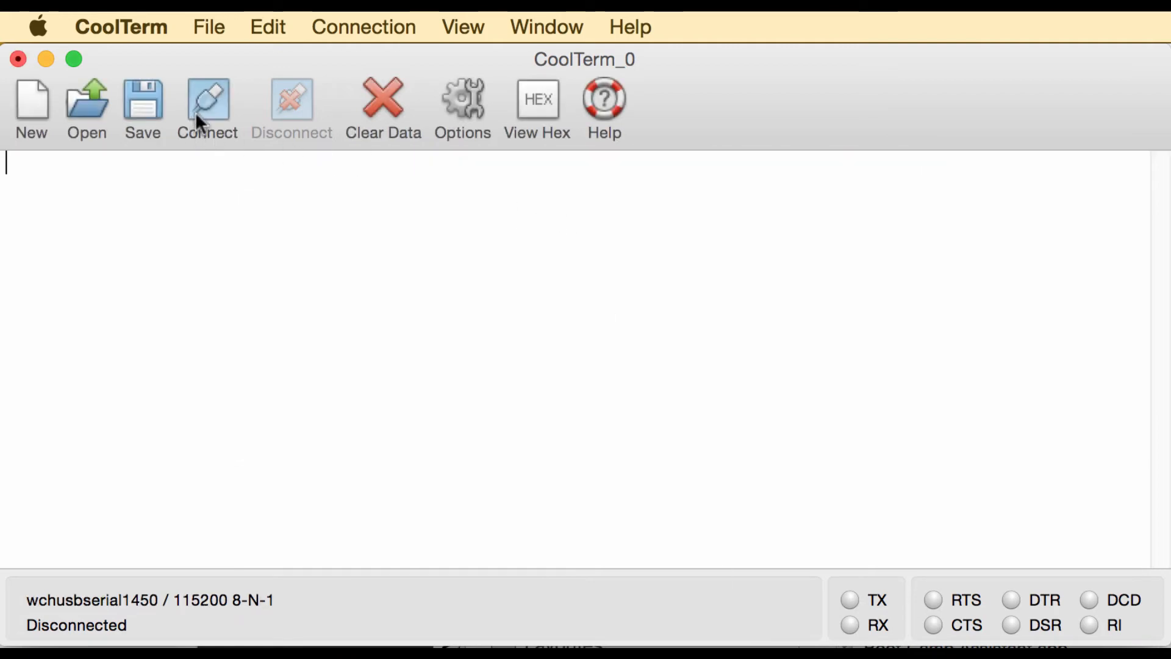
Step: Connect to the RPM device so it starts sending Stabilizing text
click(207, 103)
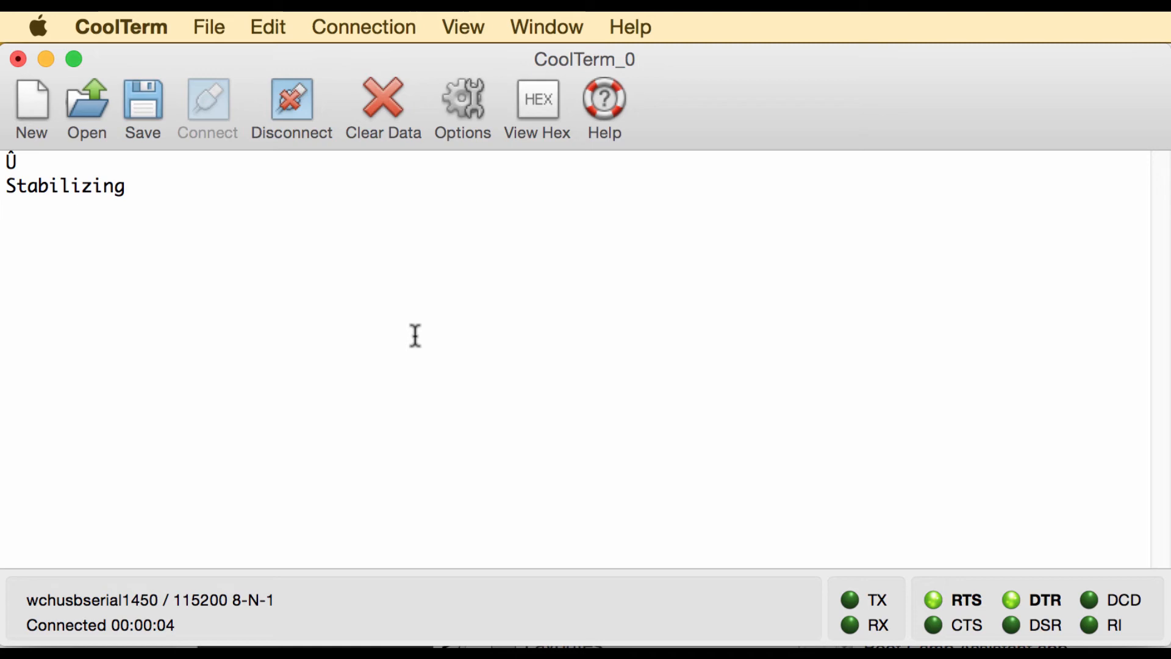
mouse_move(171, 283)
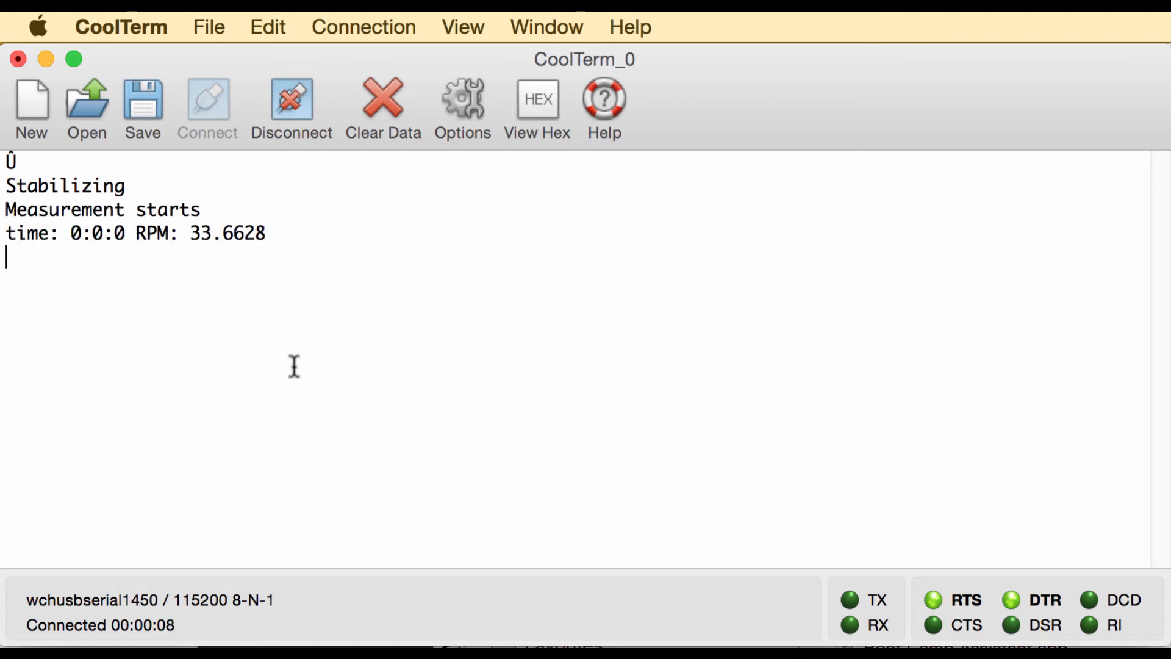
mouse_move(322, 327)
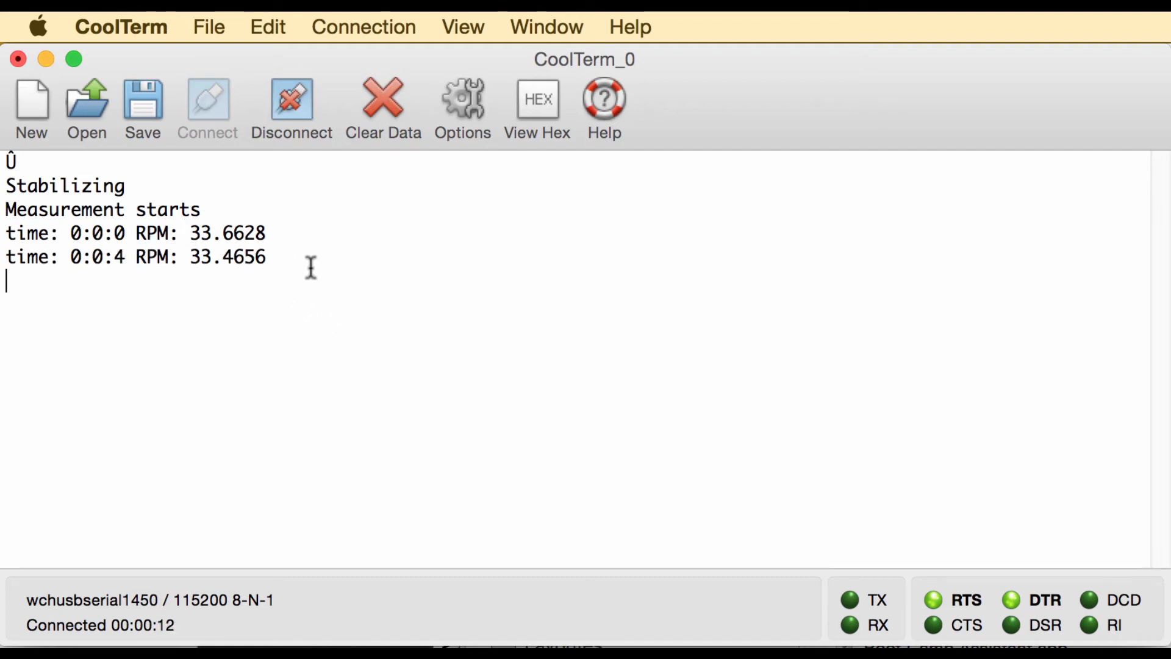
mouse_move(469, 330)
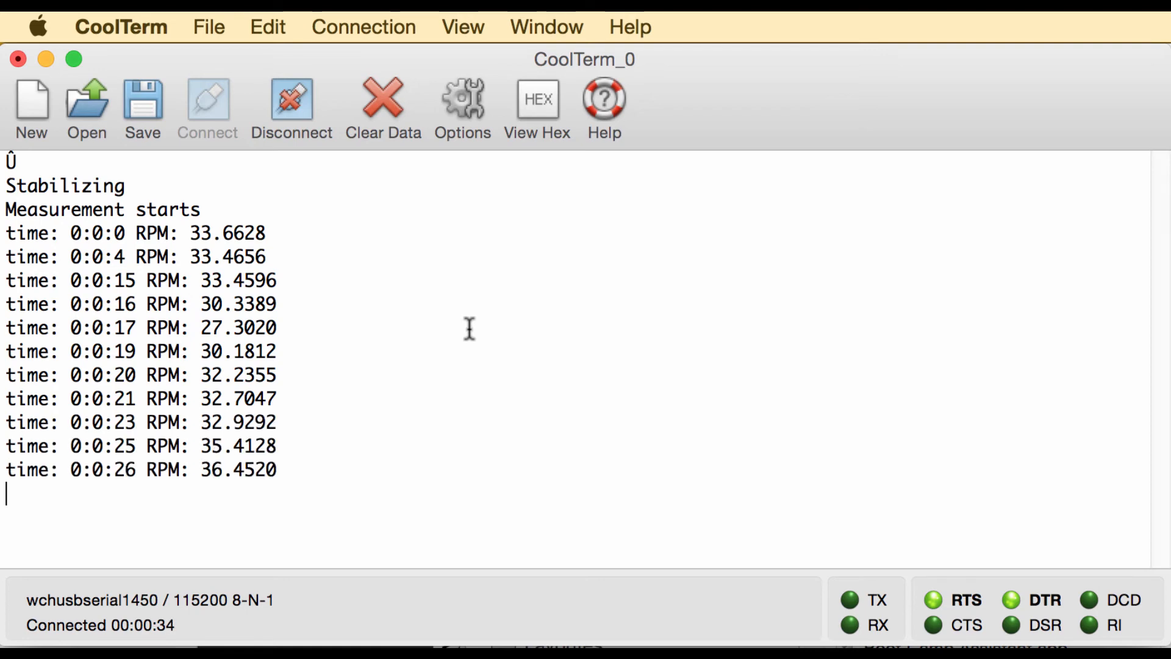
mouse_move(310, 430)
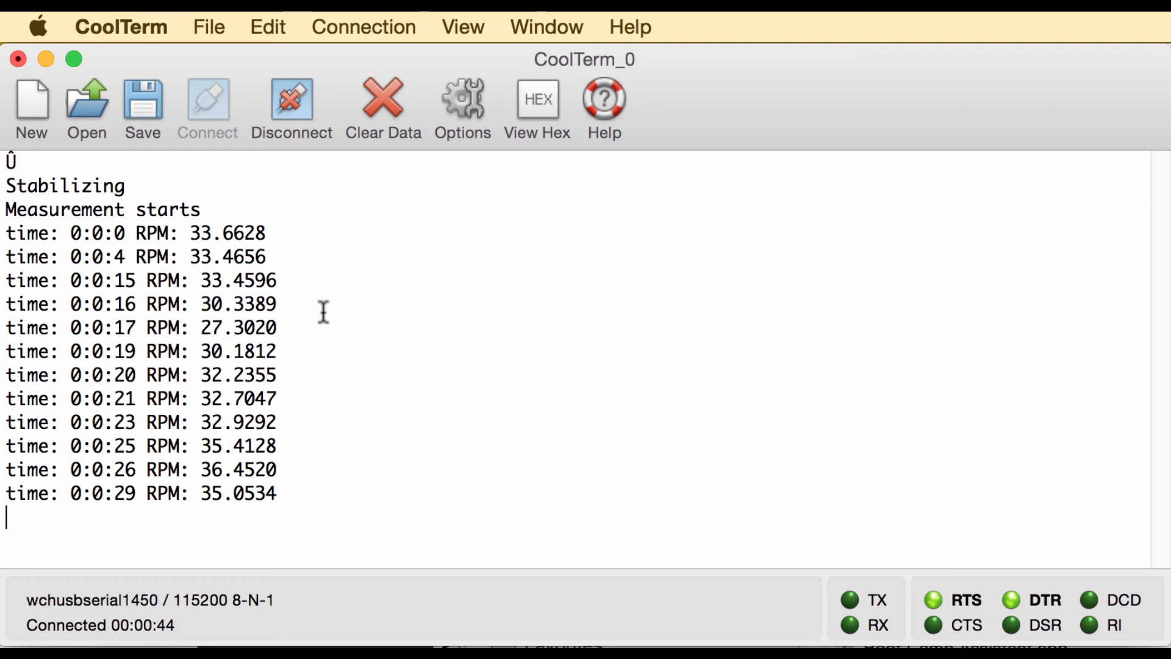
mouse_move(298, 434)
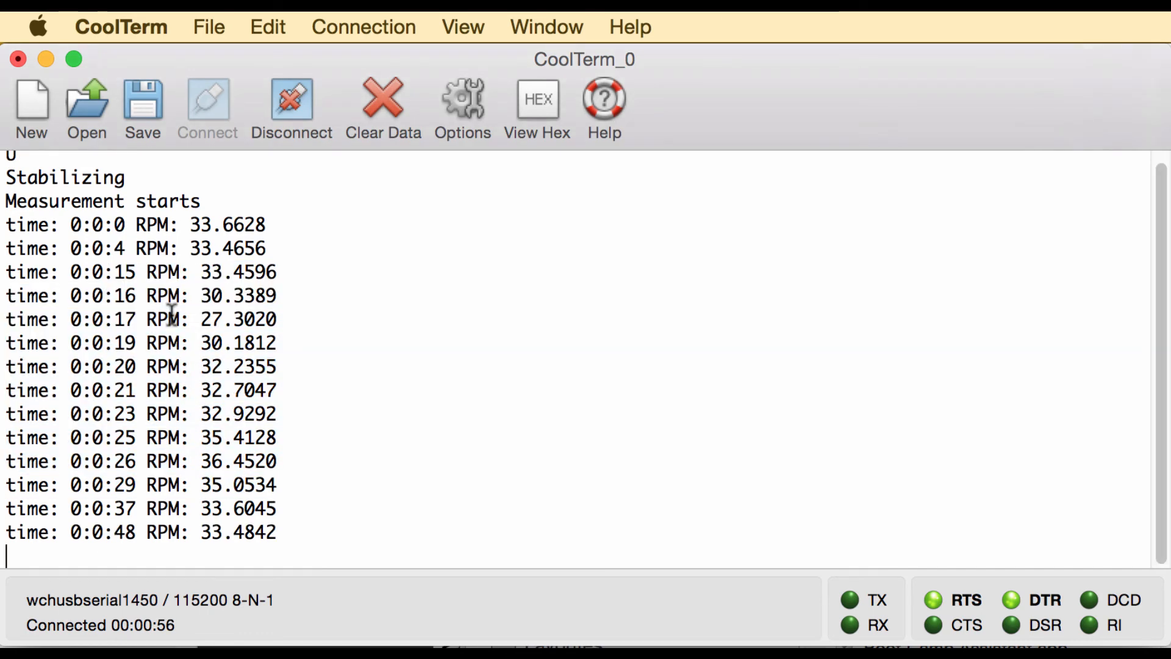
mouse_move(263, 347)
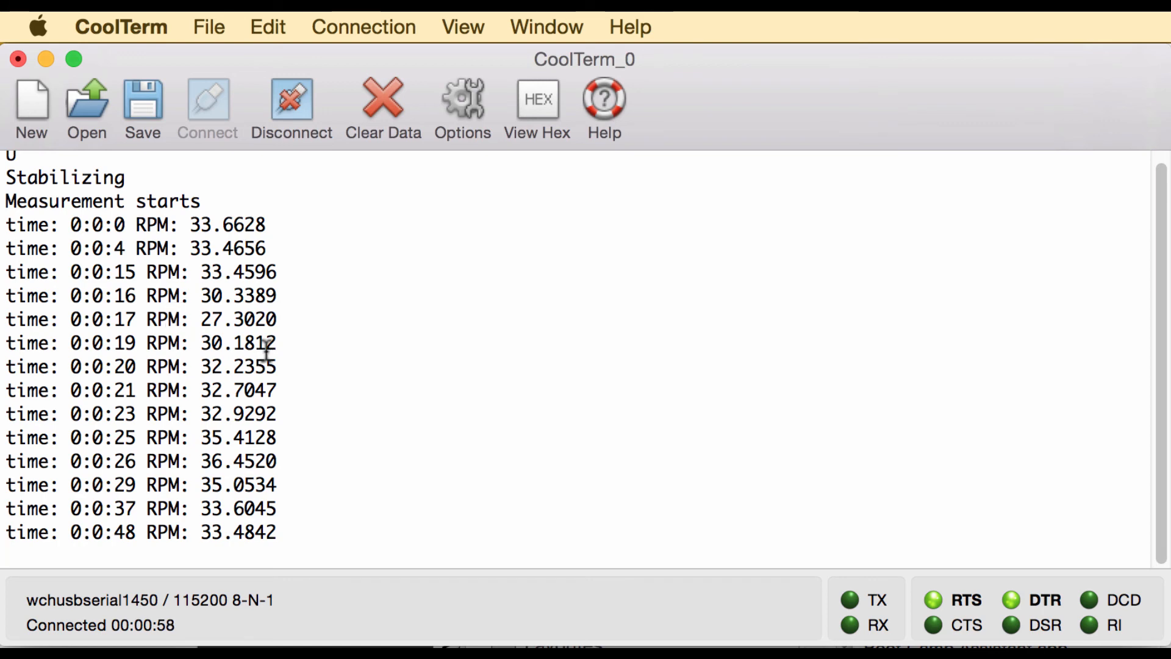